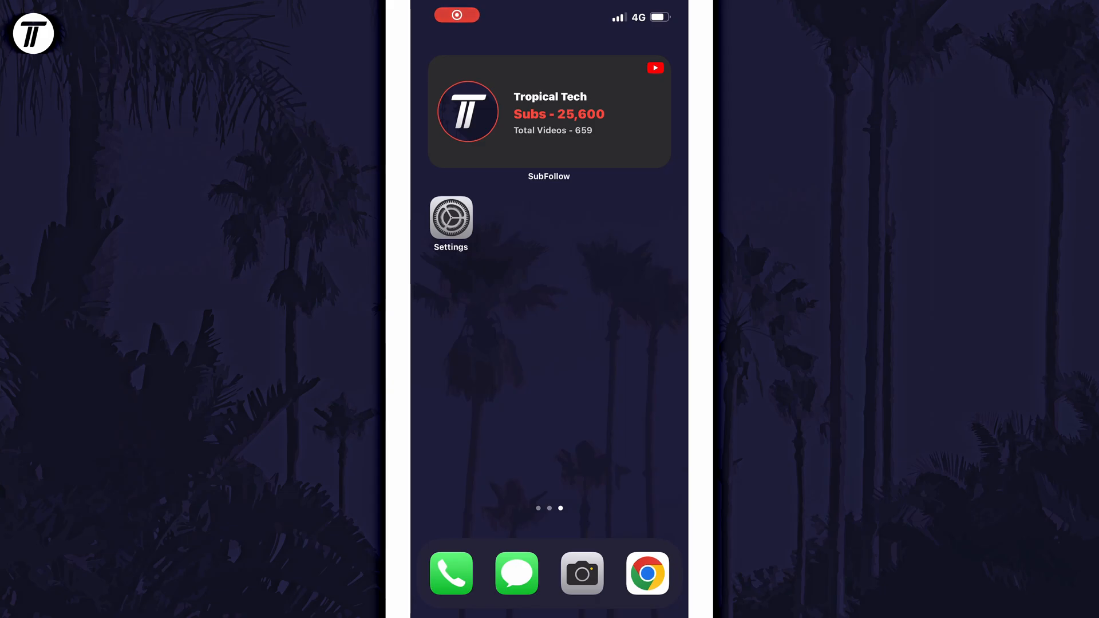
Open the Camera page in Settings, currently recording 1080p at 60 fps
left_click(451, 218)
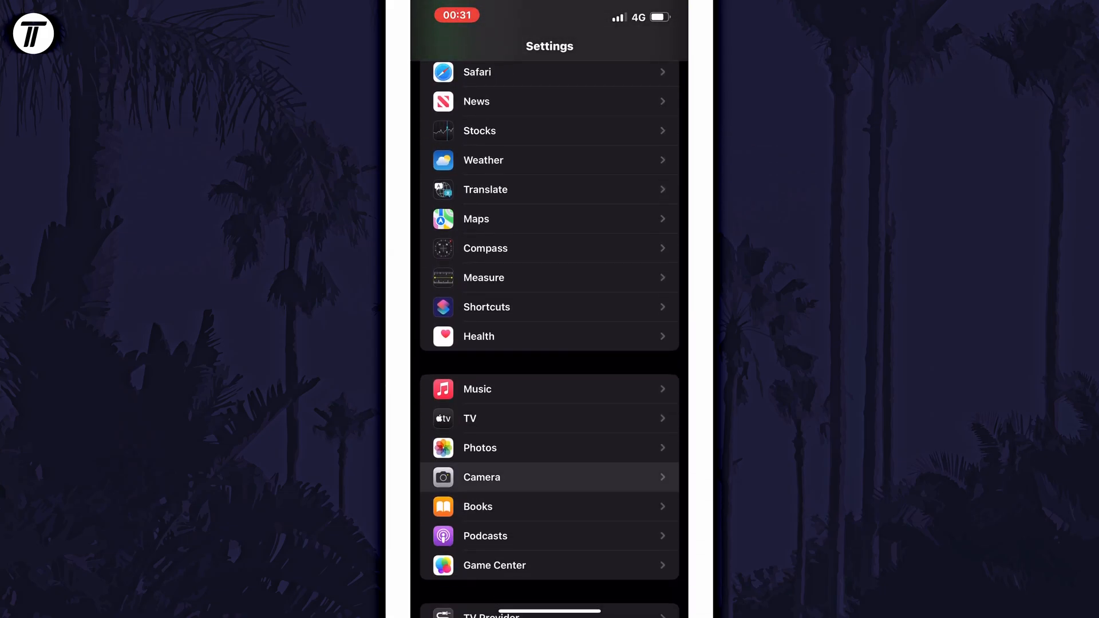
left_click(481, 477)
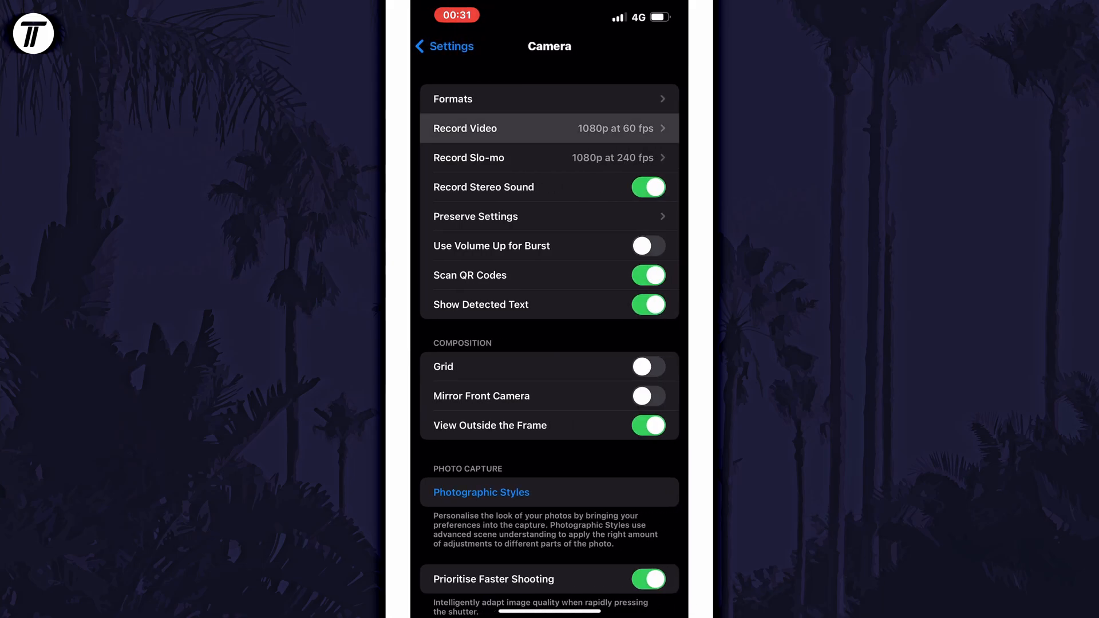
Change Record Video from 1080p to 4K at 60 fps and return to Camera
left_click(549, 128)
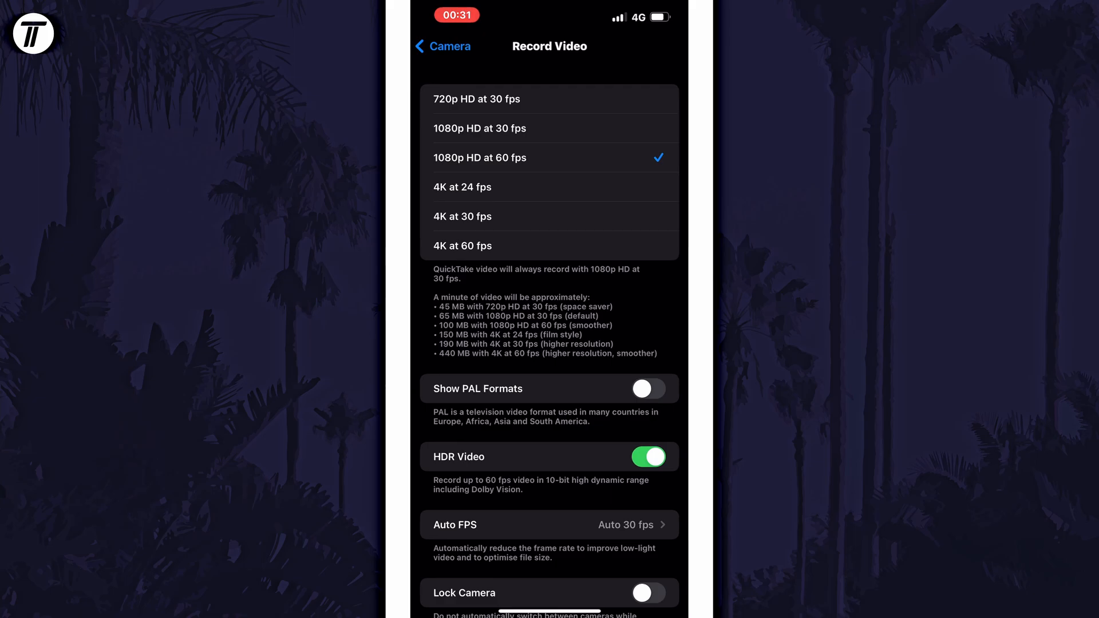
left_click(463, 187)
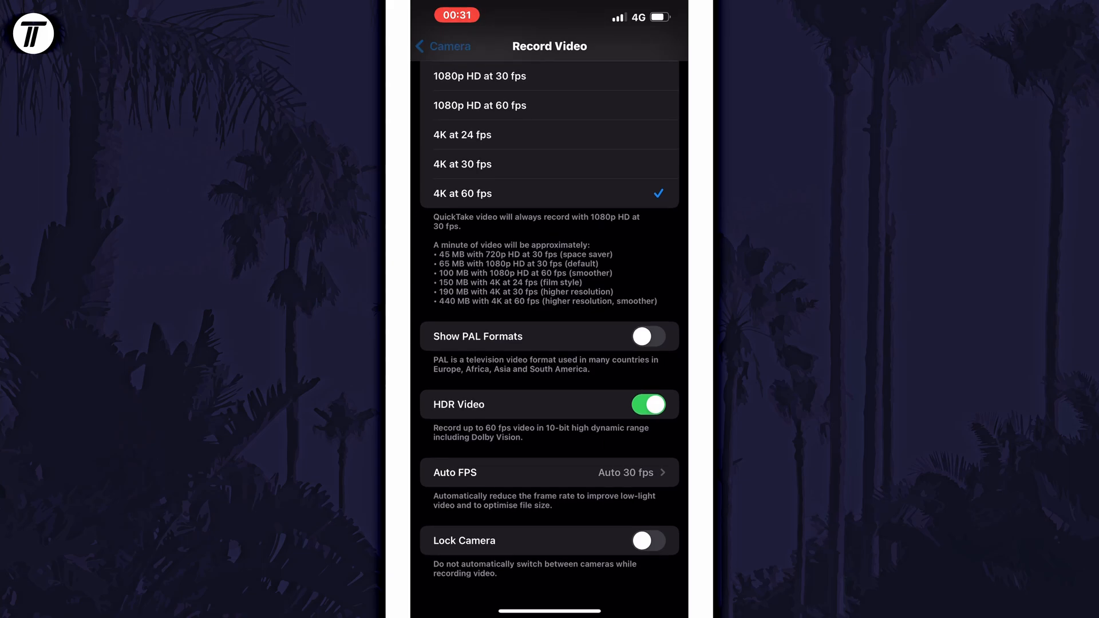
left_click(442, 46)
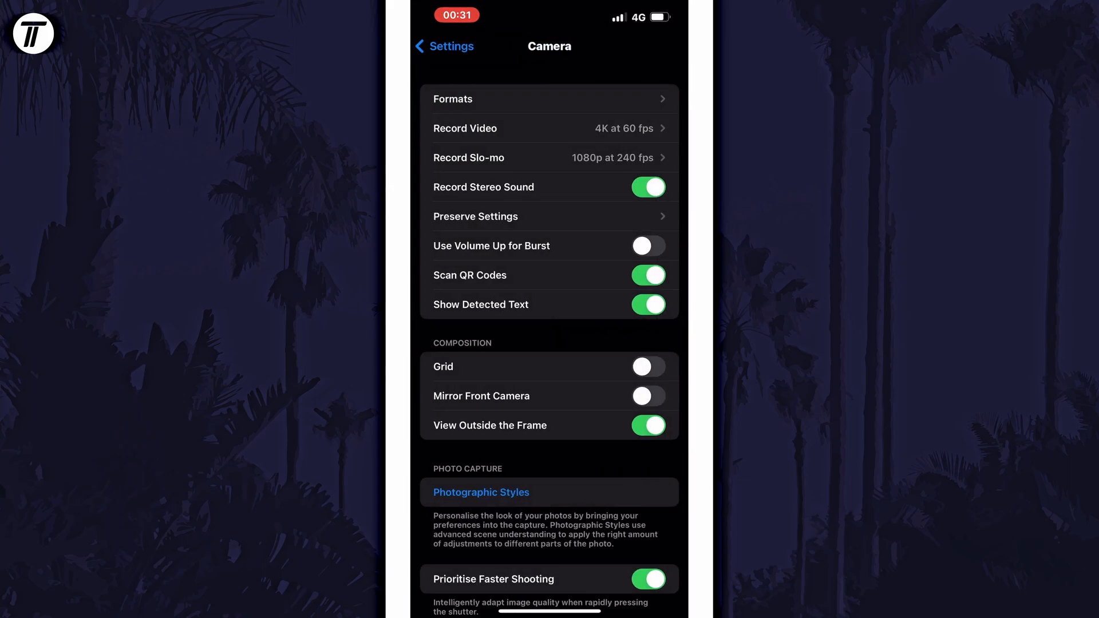
In Camera Formats, turn on the Apple ProRes toggle under Video Capture
left_click(549, 98)
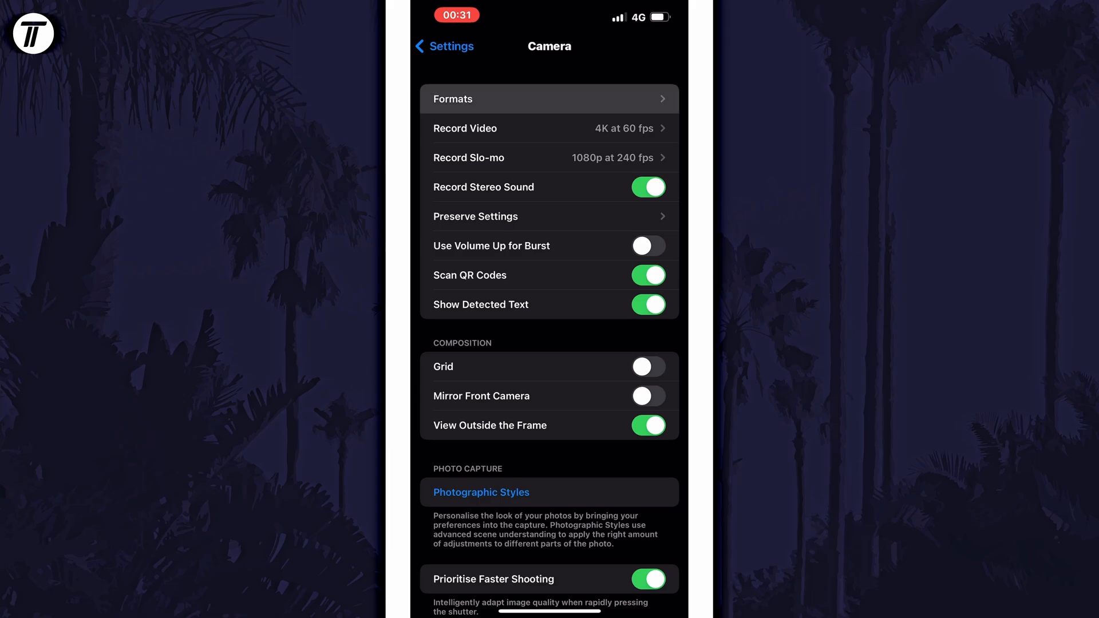
left_click(549, 98)
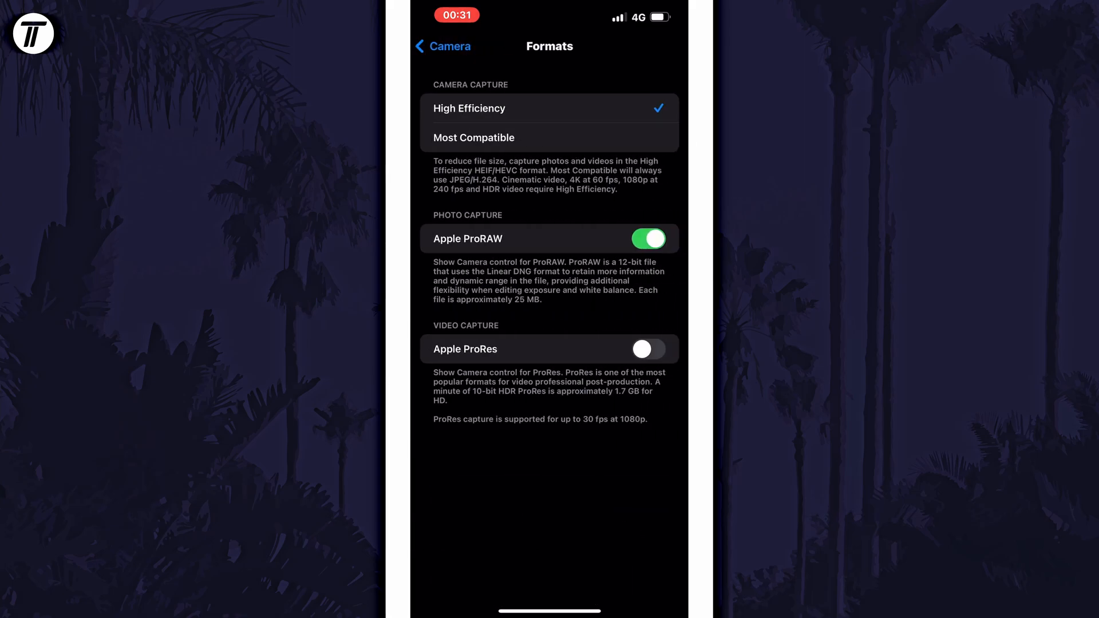
left_click(646, 349)
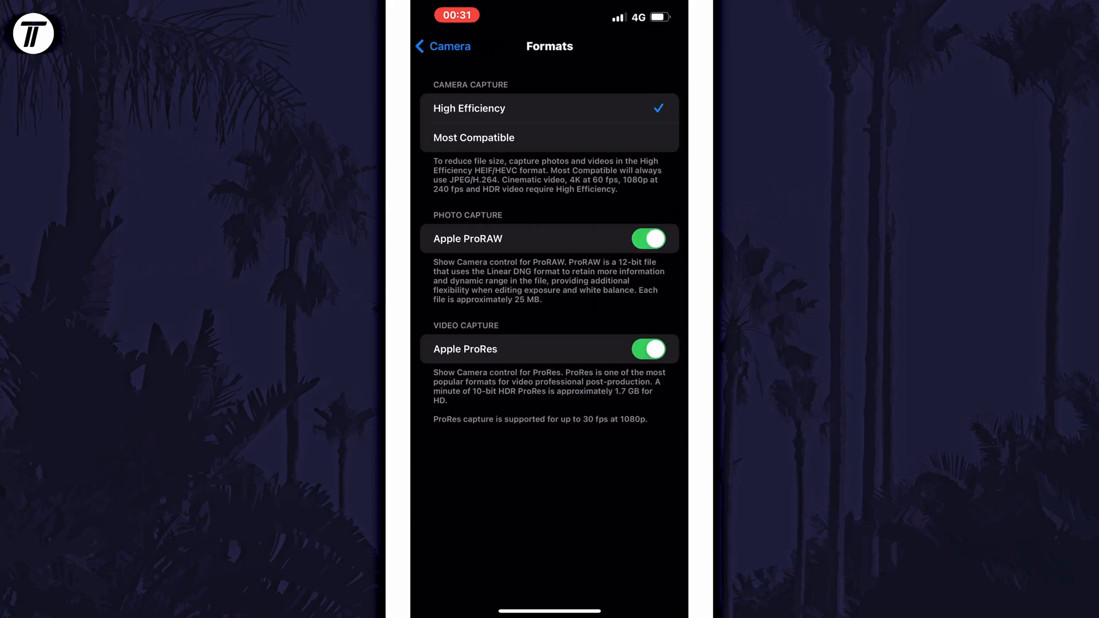